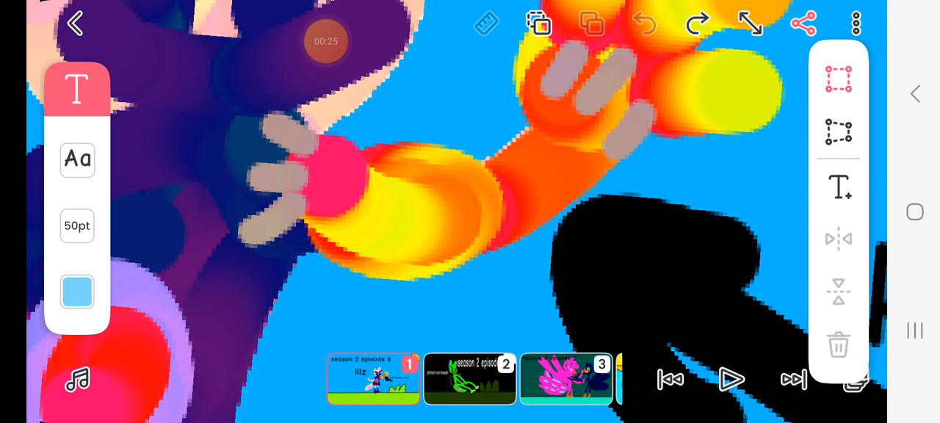
Reset the canvas view so the full 'season 2 episode 6 lilz' frame with the prosthetic arm label is visible
{"action": "left_click", "coordinate": [373, 379]}
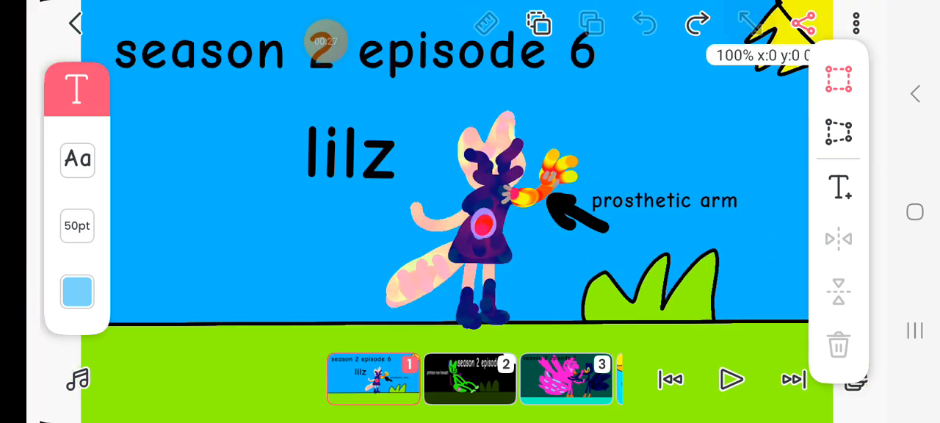